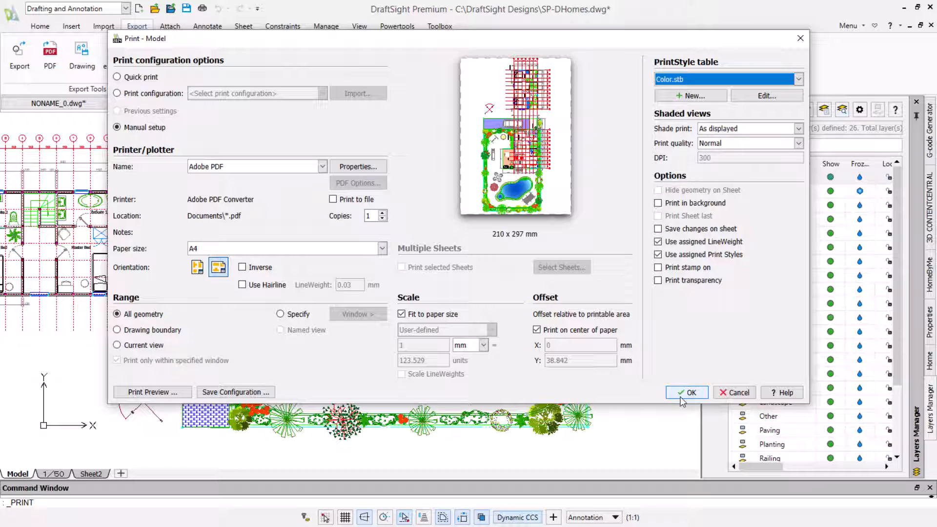
- Print the SP-DHomes plan to Adobe PDF on A4 paper
{"action": "left_click", "coordinate": [687, 392]}
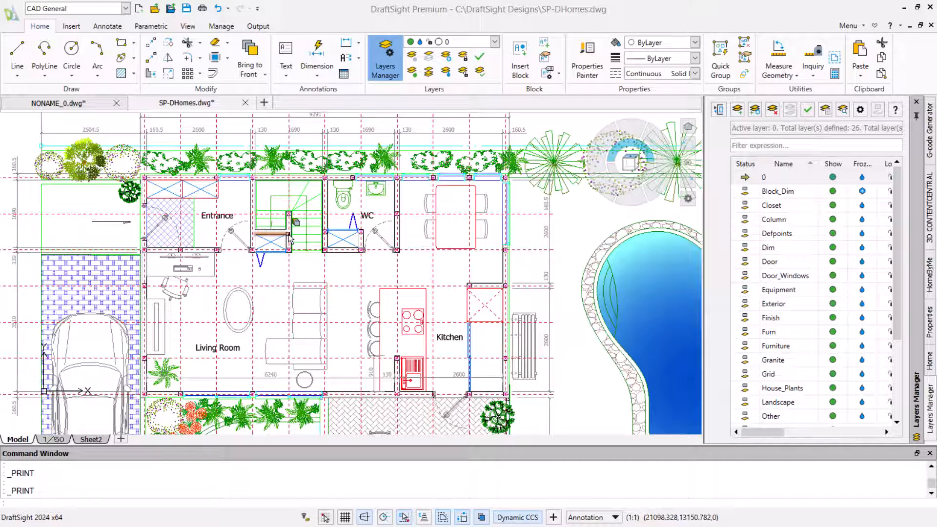
- Reopen the Print dialog for the SP-DHomes plan from the Output ribbon
{"action": "left_click", "coordinate": [258, 25]}
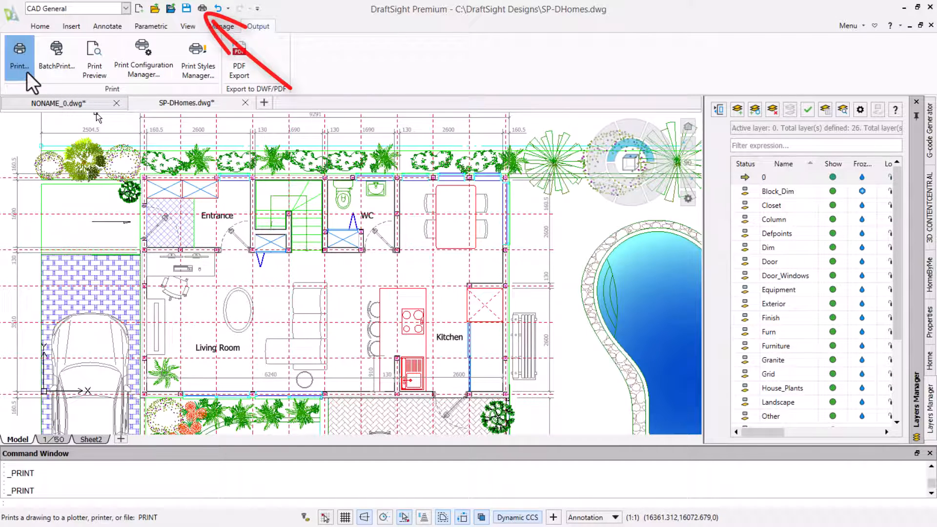
{"action": "left_click", "coordinate": [20, 49]}
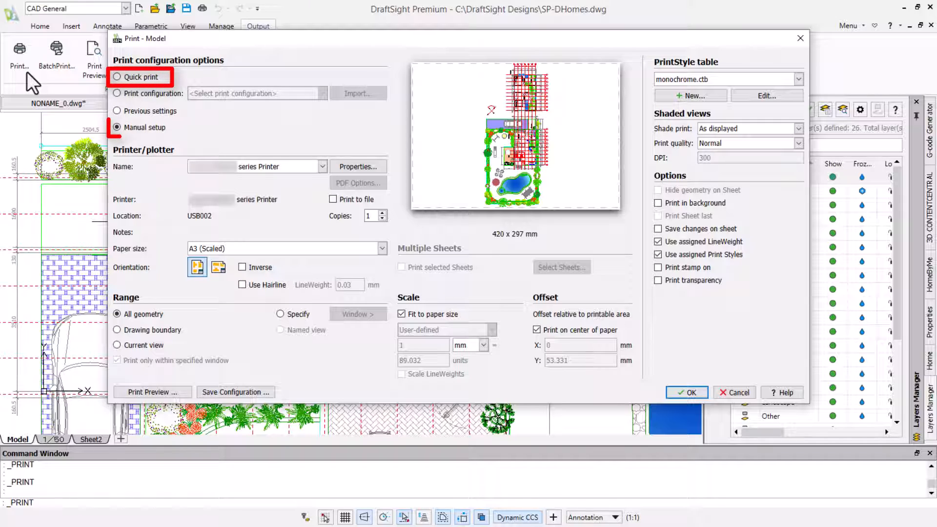
{"action": "left_click", "coordinate": [117, 128]}
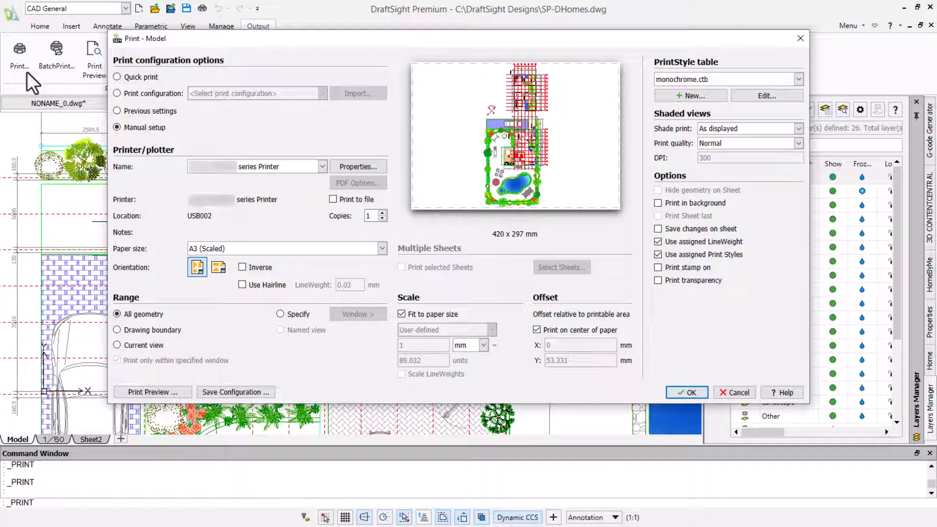
{"action": "mouse_move", "coordinate": [156, 114]}
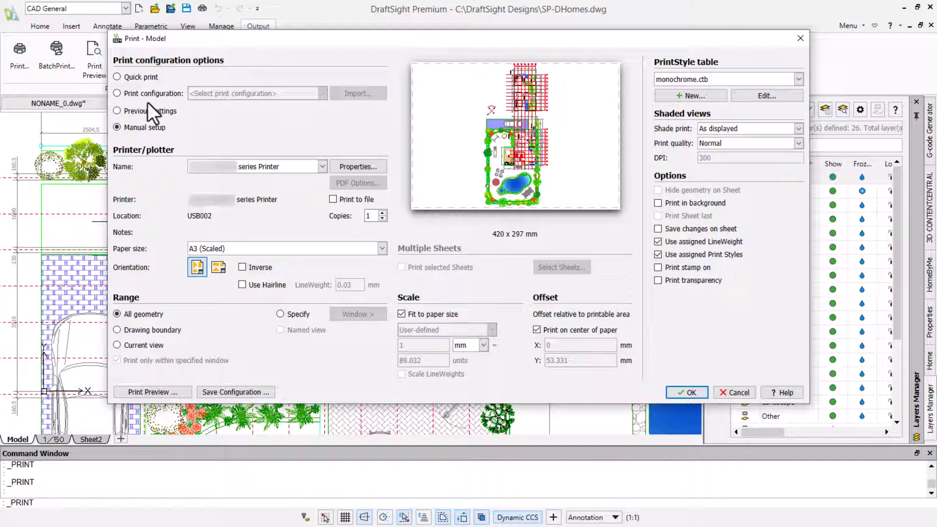
- Load the saved A1-PrnConfig print configuration: Adobe PDF, Oversize A1, 1:50
{"action": "left_click", "coordinate": [117, 93]}
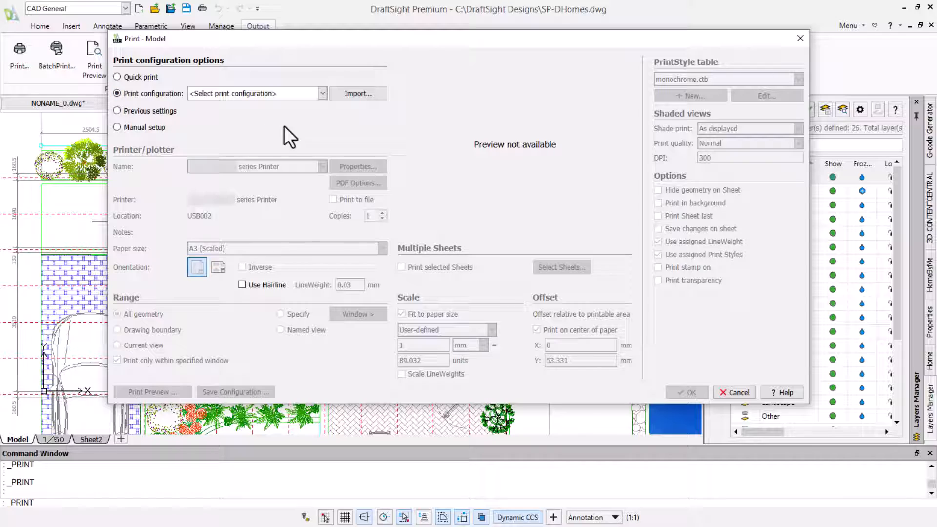
{"action": "left_click", "coordinate": [357, 93]}
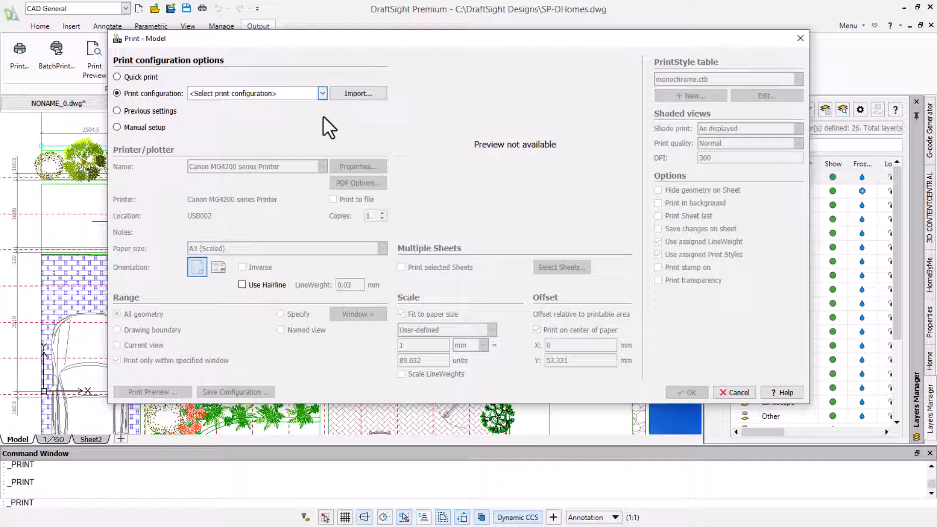
{"action": "left_click", "coordinate": [320, 93]}
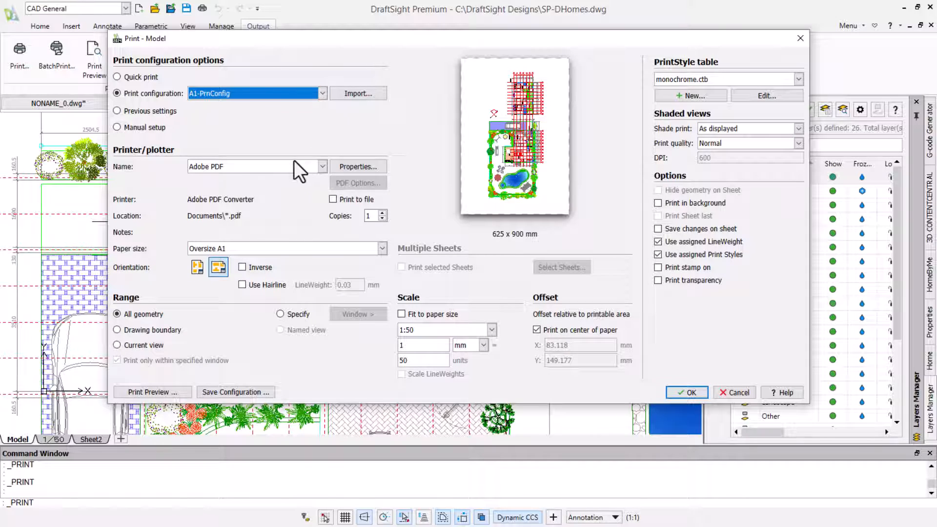
{"action": "mouse_move", "coordinate": [293, 261]}
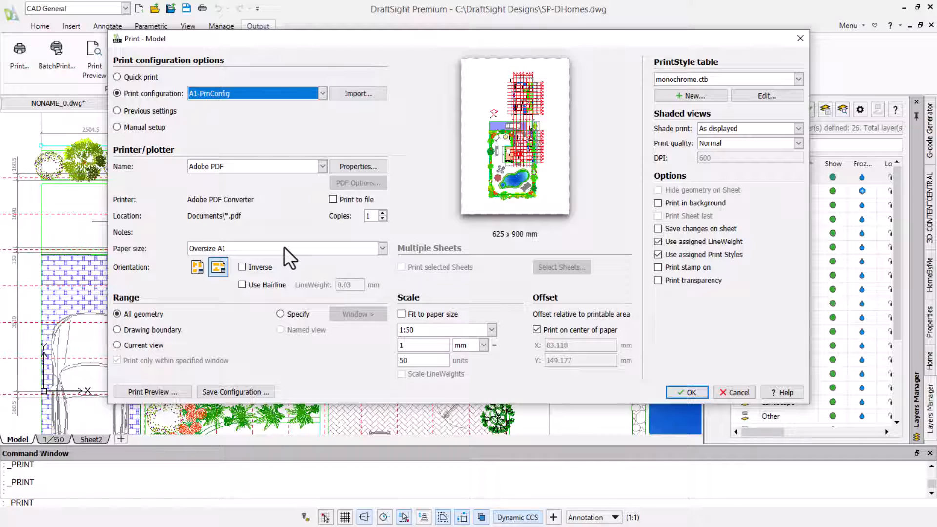
{"action": "mouse_move", "coordinate": [499, 382]}
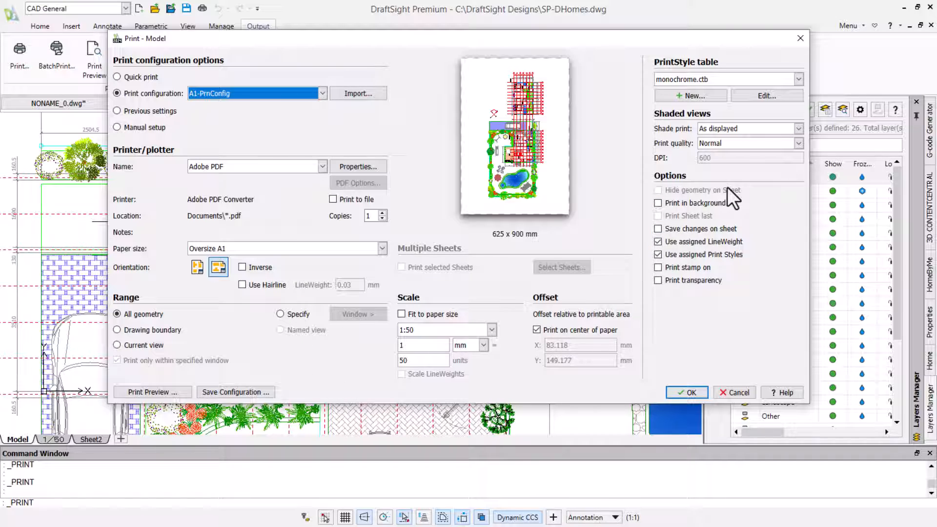
{"action": "left_click", "coordinate": [796, 78]}
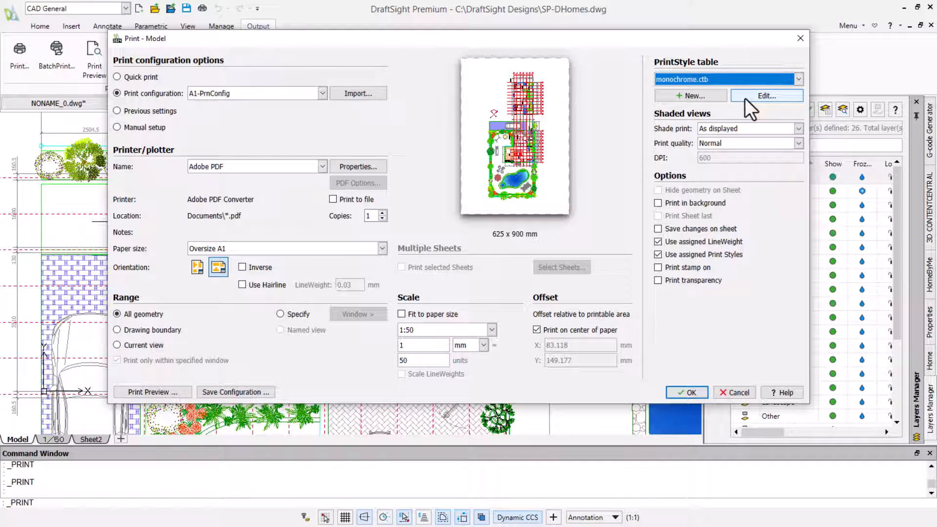
- Review the monochrome.ctb print style table settings and close it
{"action": "left_click", "coordinate": [766, 95]}
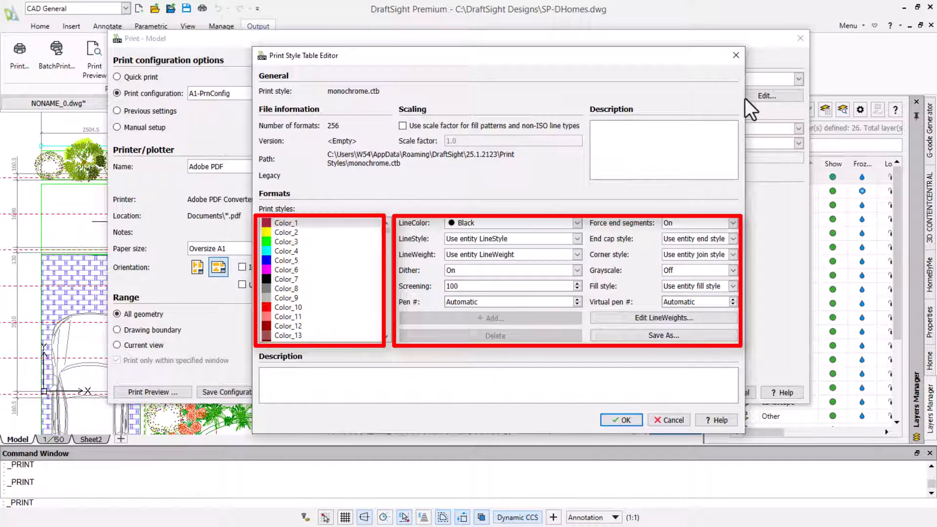
{"action": "mouse_move", "coordinate": [629, 424]}
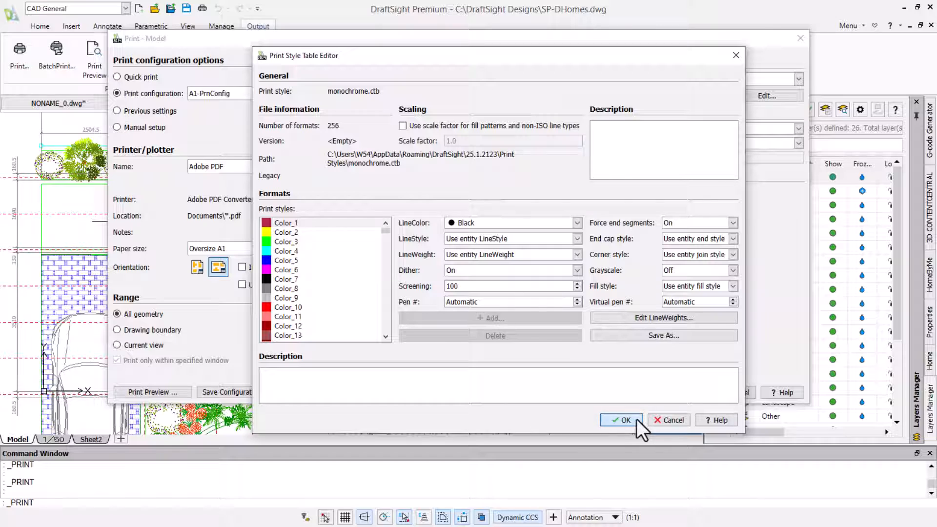
{"action": "left_click", "coordinate": [622, 420]}
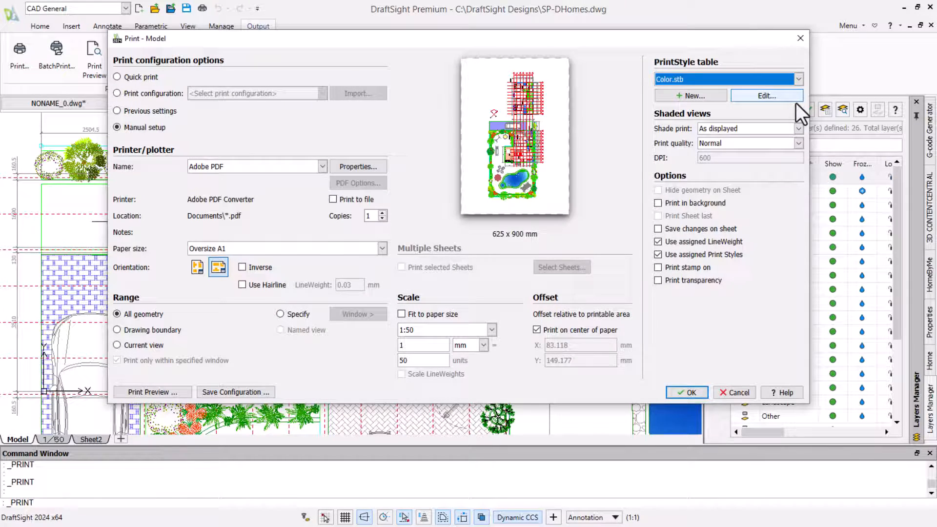
- In the Color.stb table, make the 20% Screen style print in gray color 9
{"action": "left_click", "coordinate": [767, 95]}
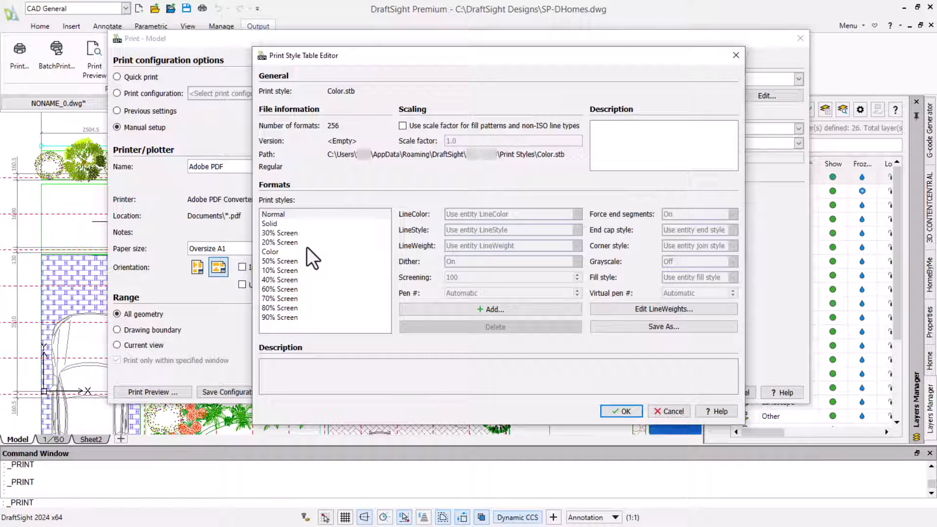
{"action": "left_click", "coordinate": [279, 242]}
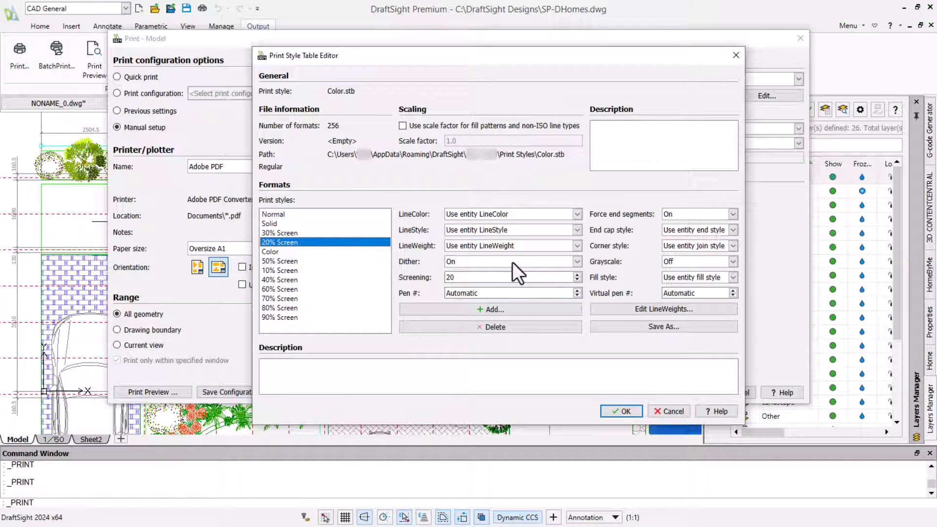
{"action": "left_click", "coordinate": [576, 214]}
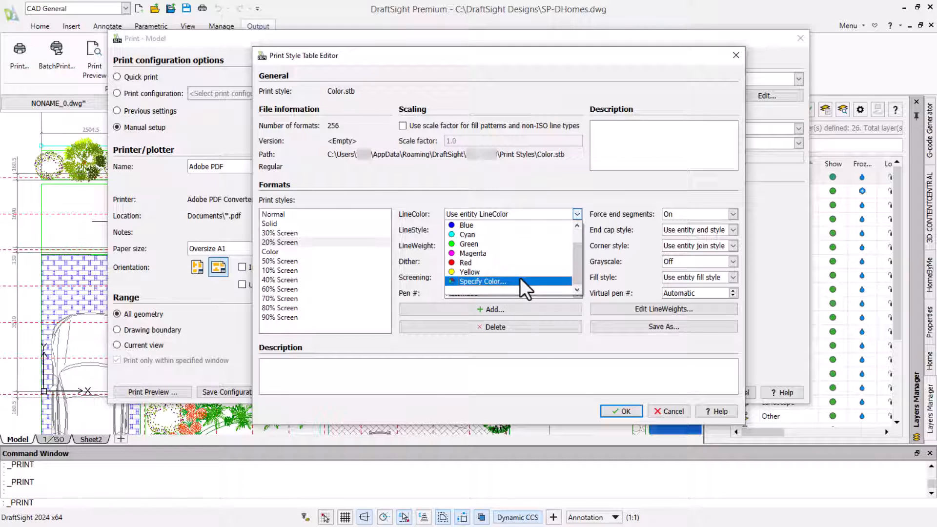
{"action": "left_click", "coordinate": [484, 281]}
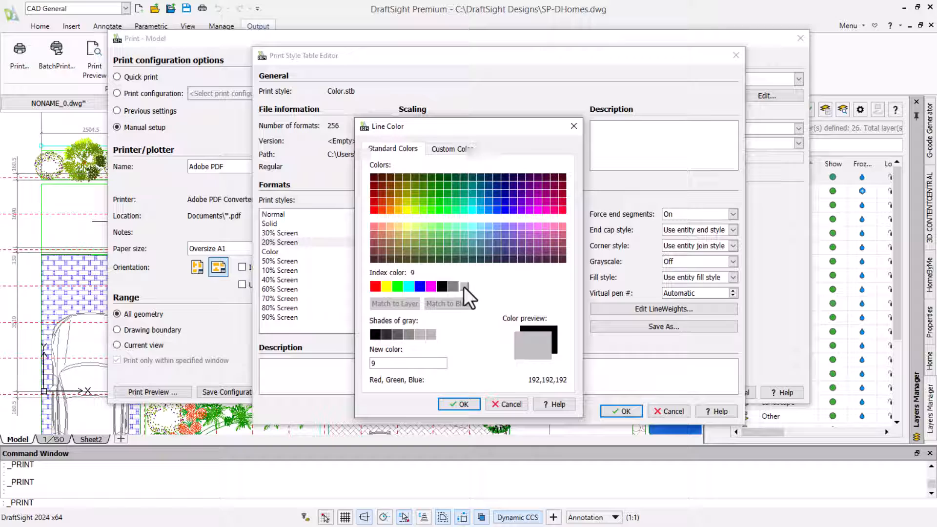
{"action": "left_click", "coordinate": [458, 404]}
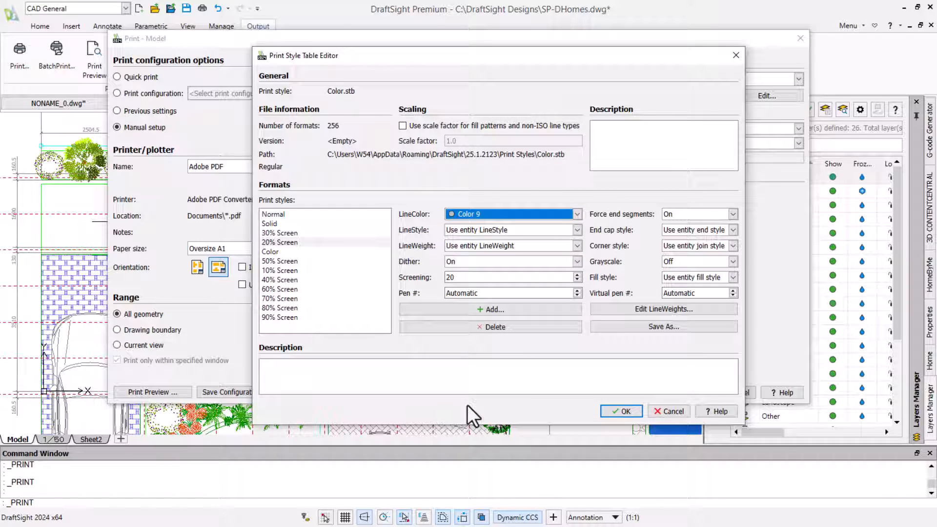
{"action": "mouse_move", "coordinate": [584, 447]}
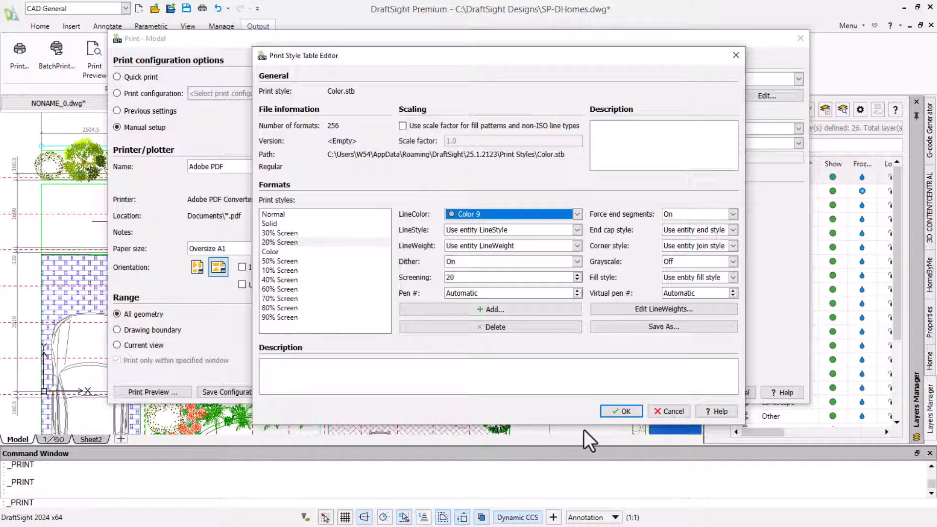
{"action": "left_click", "coordinate": [621, 411]}
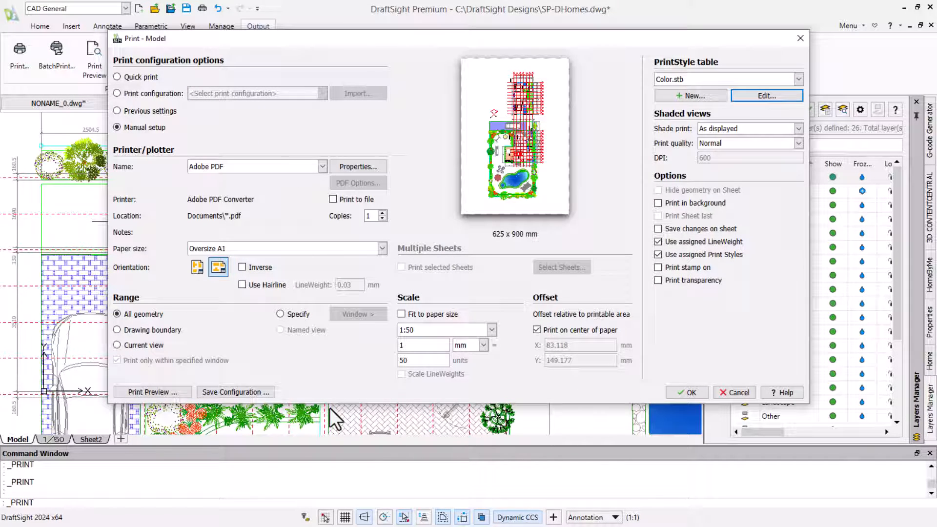
- Save the print settings as configuration 'A1 STB' and print the plan to PDF
{"action": "left_click", "coordinate": [236, 392]}
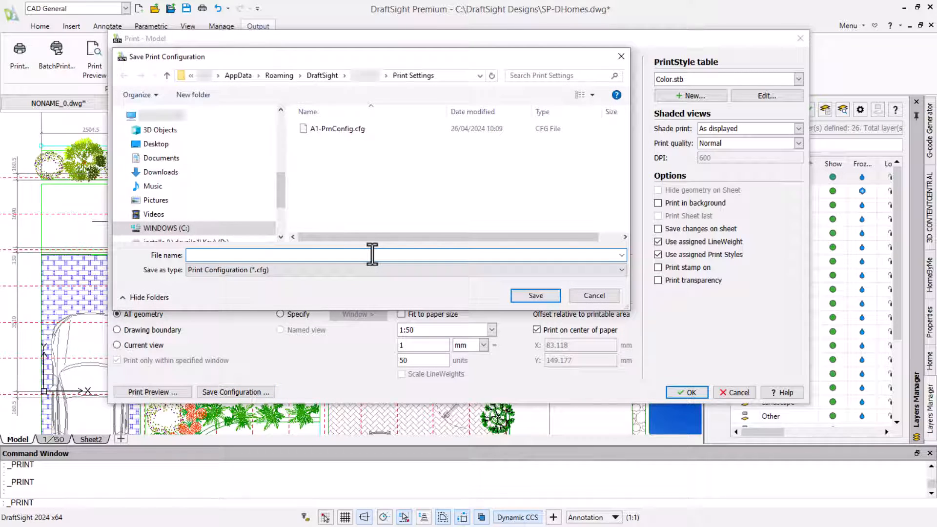
{"action": "type", "text": "A1 STB"}
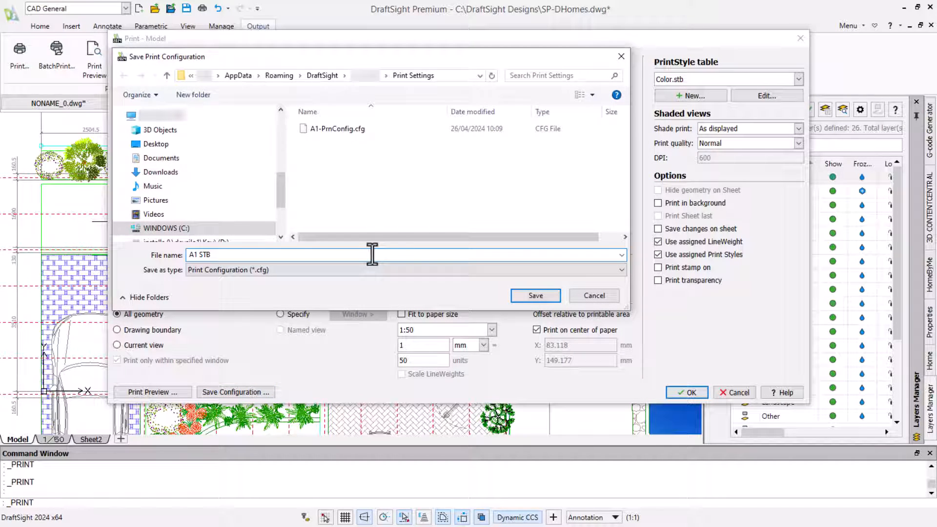
{"action": "left_click", "coordinate": [535, 296]}
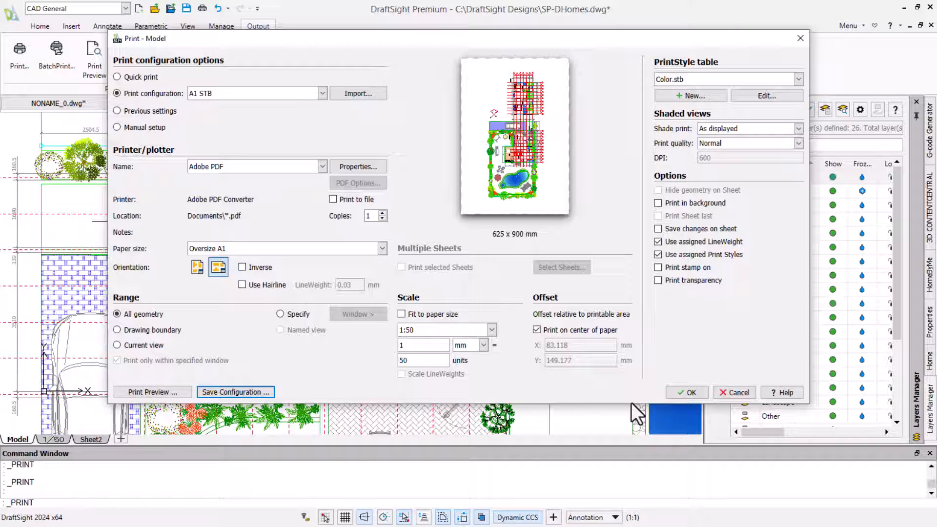
{"action": "left_click", "coordinate": [686, 392]}
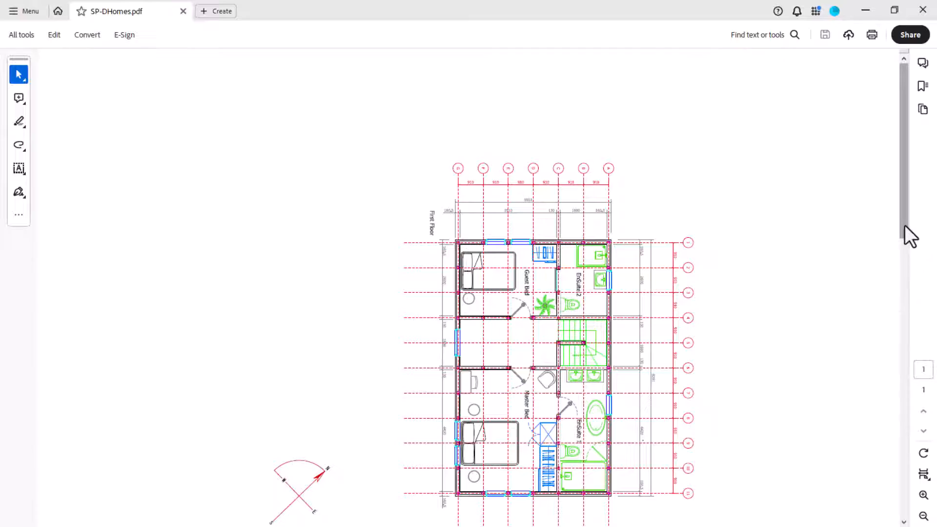
- Scroll through SP-DHomes.pdf from the first floor down to the garden pool
{"action": "scroll", "scroll_direction": "down", "scroll_amount": 3}
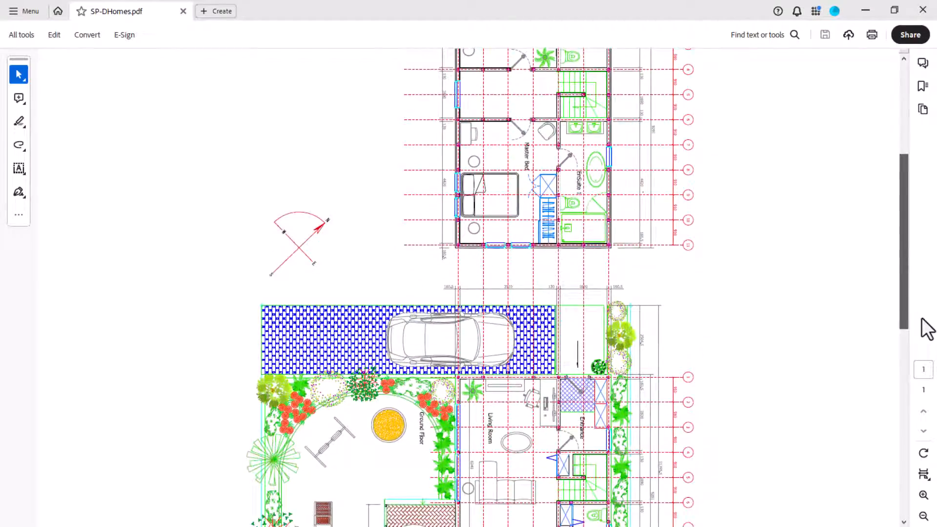
{"action": "scroll", "scroll_direction": "down", "scroll_amount": 3}
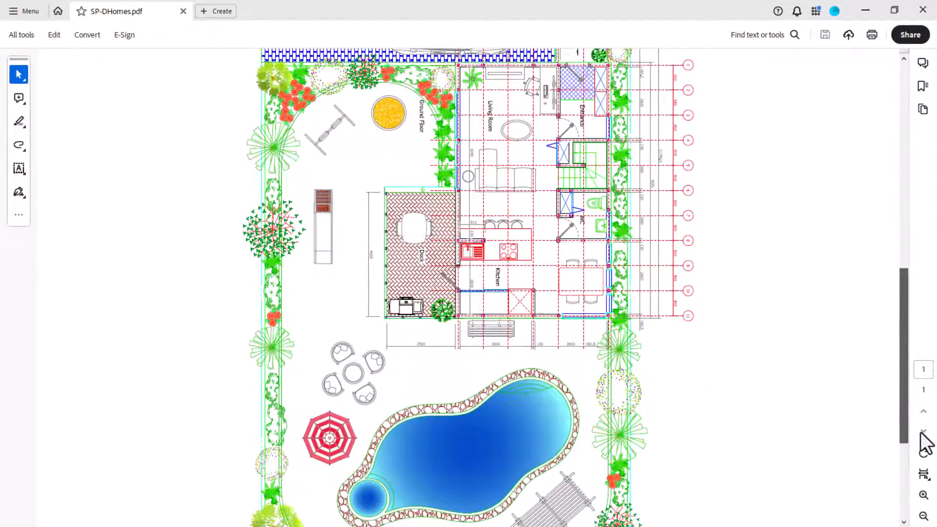
{"action": "scroll", "scroll_direction": "down", "scroll_amount": 3}
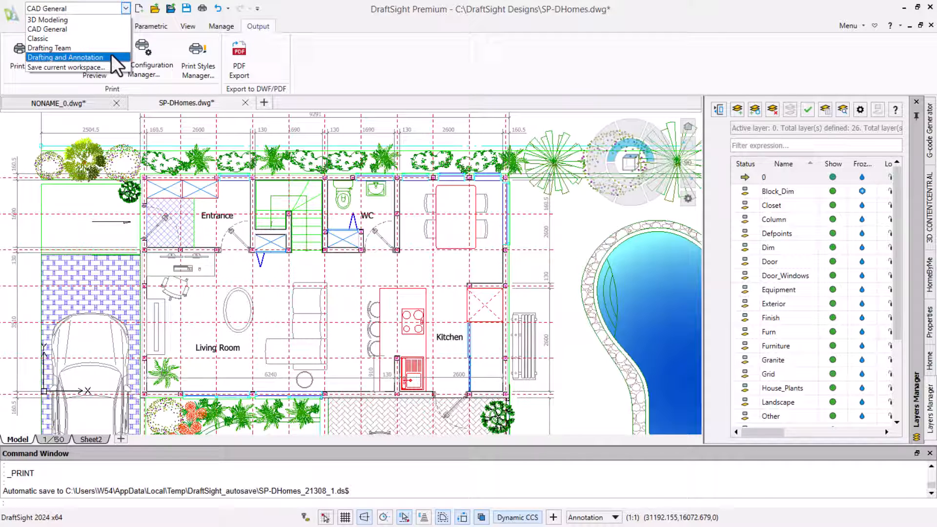
- Use the Drafting and Annotation workspace and export the drawing as SP-DHomes.png
{"action": "left_click", "coordinate": [67, 57]}
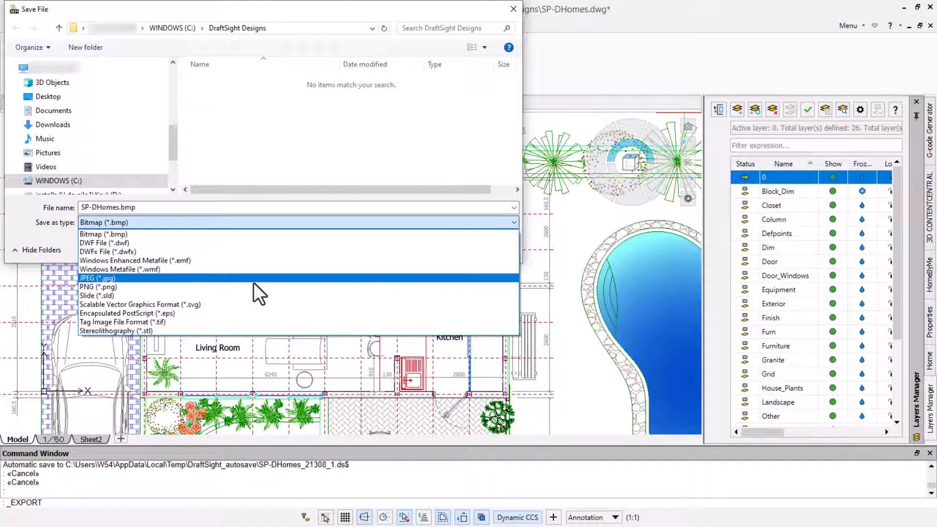
{"action": "left_click", "coordinate": [96, 286]}
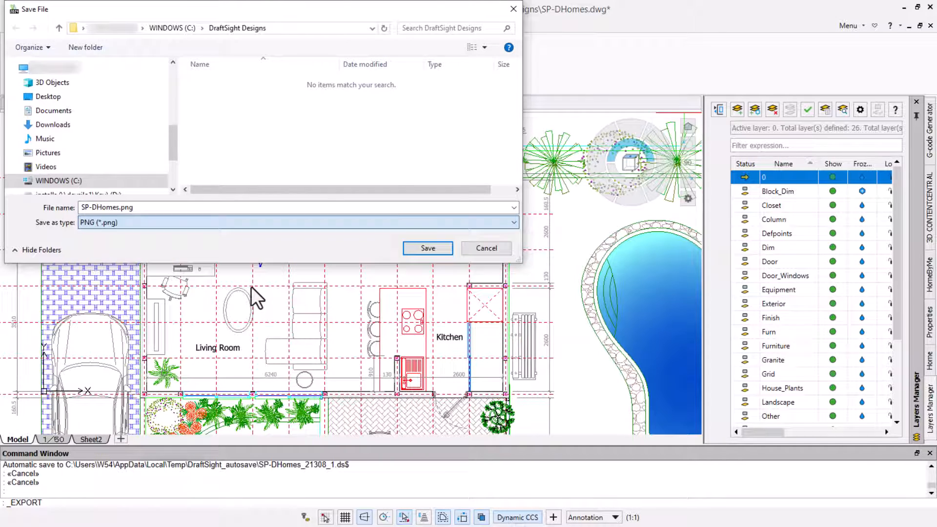
{"action": "mouse_move", "coordinate": [428, 249]}
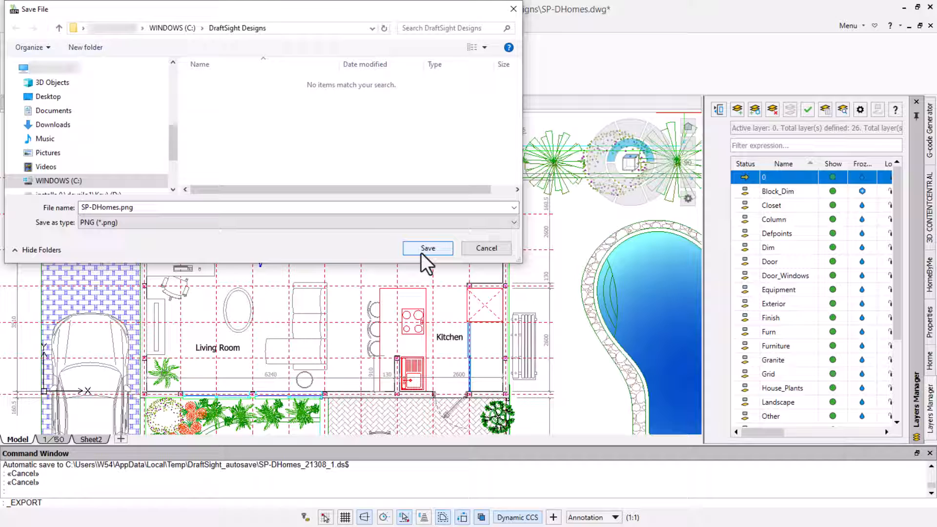
{"action": "left_click", "coordinate": [428, 248]}
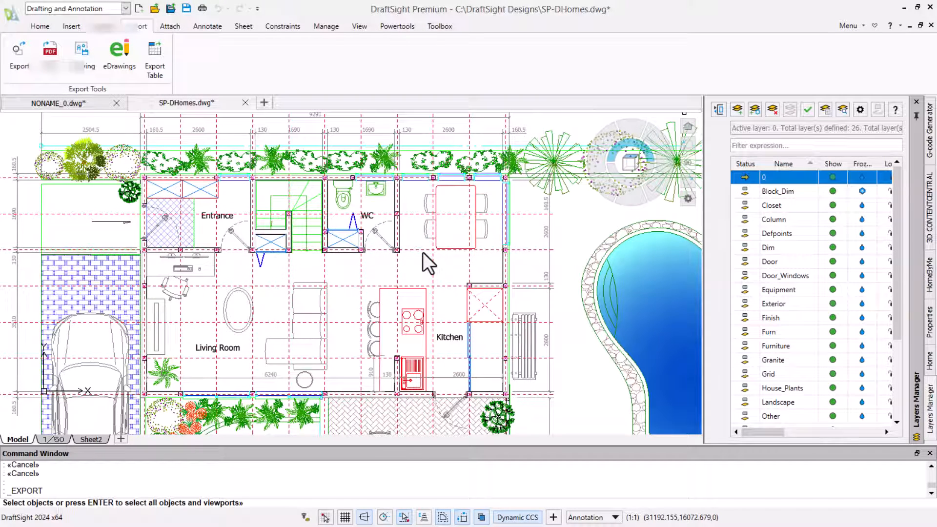
- Include all objects and viewports in the SP-DHomes.png export
{"action": "key", "text": "Return"}
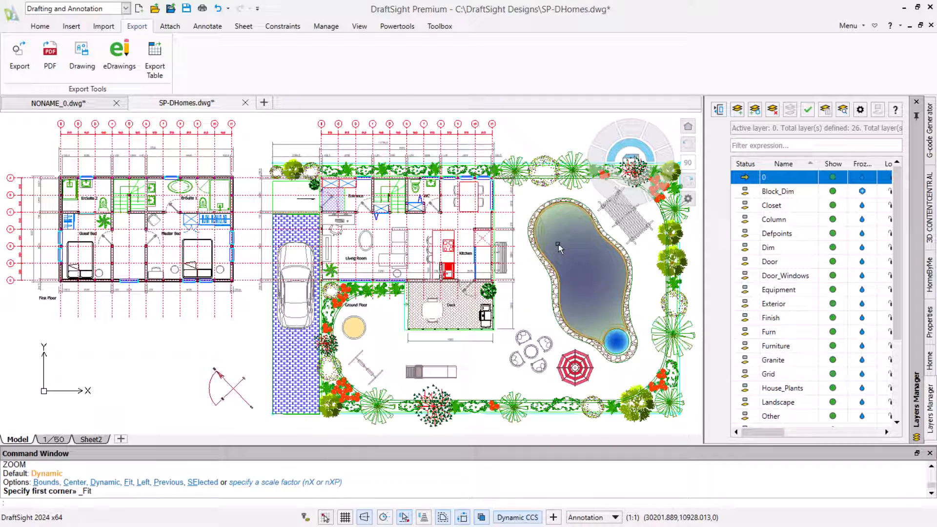
{"action": "left_click", "coordinate": [82, 54]}
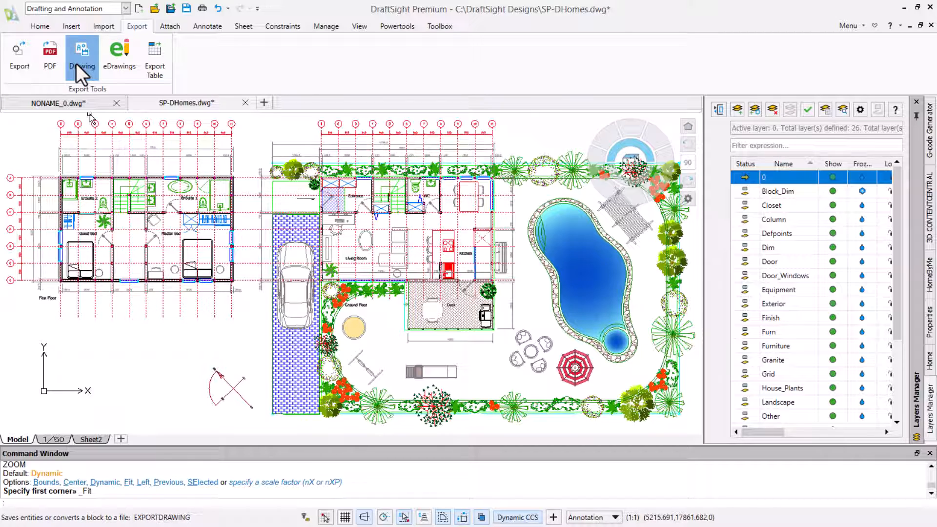
- Select the 124 garden entities to export as a block named GARDEN.dwg
{"action": "left_click", "coordinate": [81, 50]}
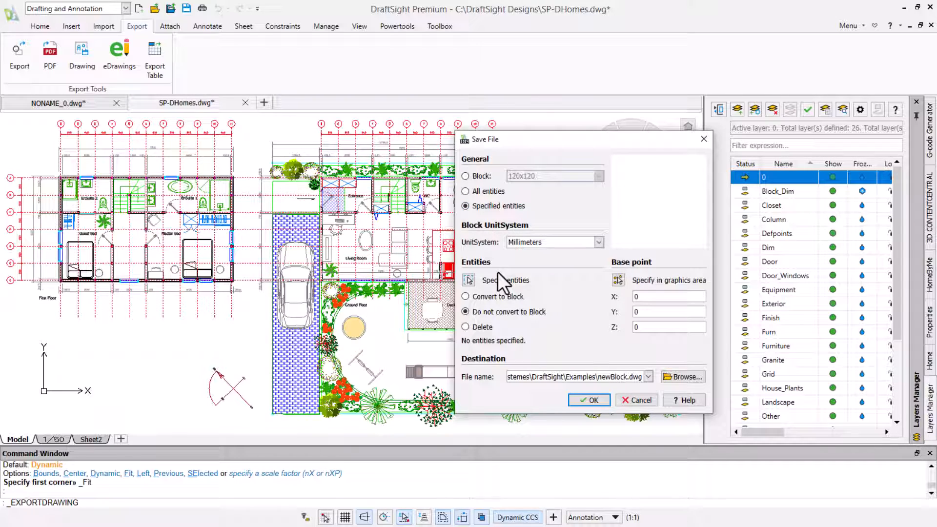
{"action": "left_click", "coordinate": [465, 296]}
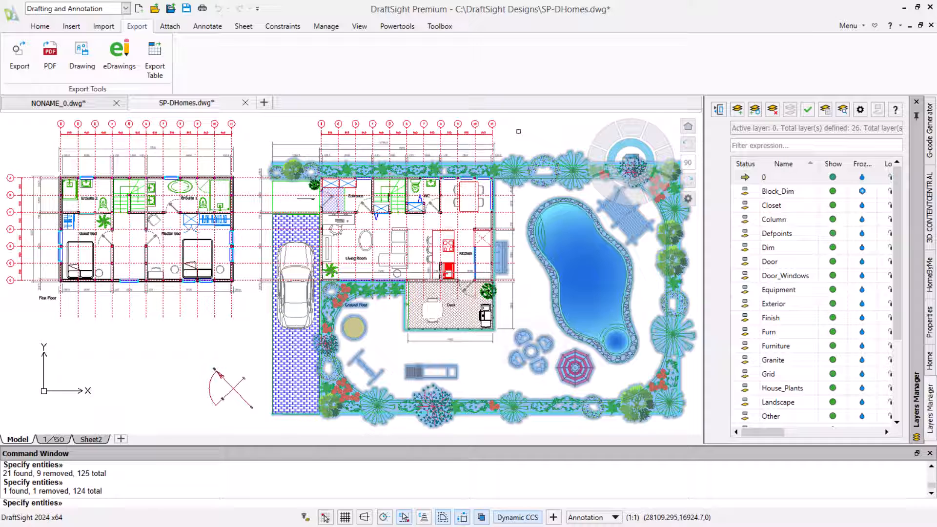
{"action": "key", "text": "Enter"}
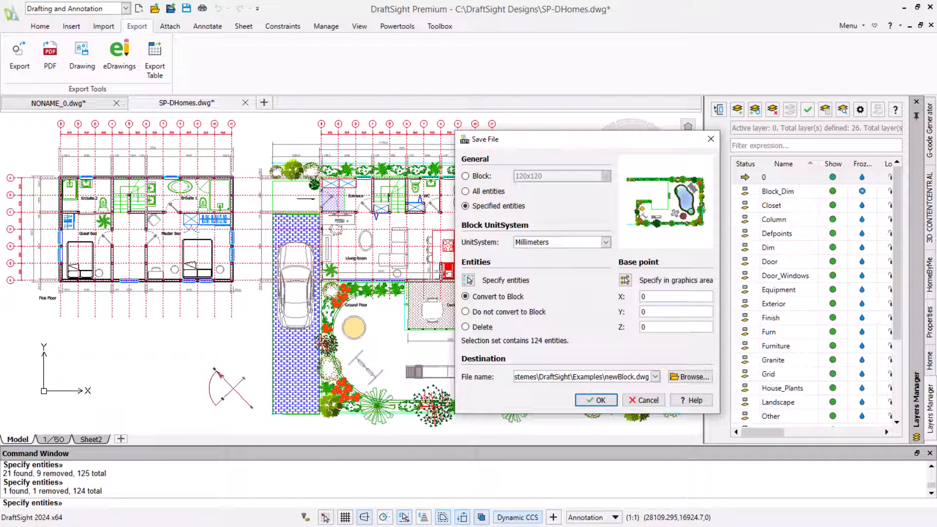
{"action": "left_click", "coordinate": [690, 377]}
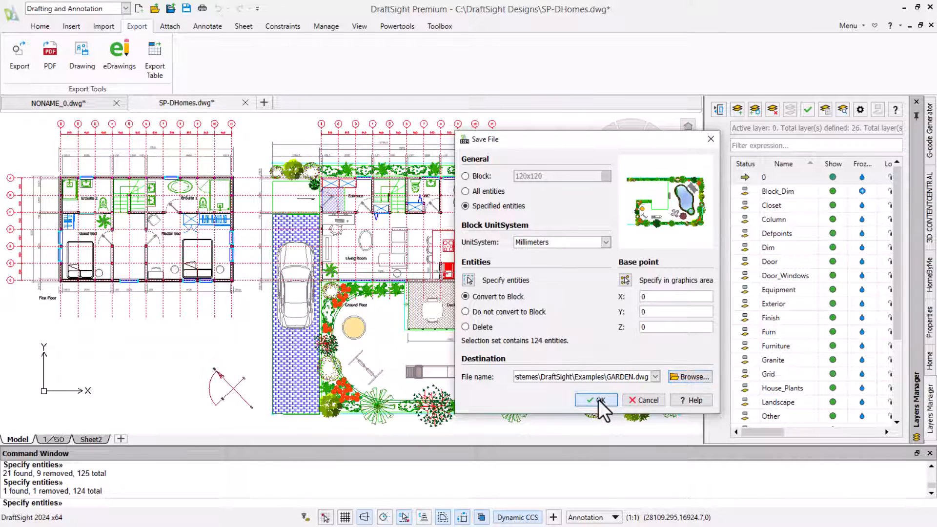
- Confirm saving the garden block file as GARDEN.dwg
{"action": "left_click", "coordinate": [596, 400]}
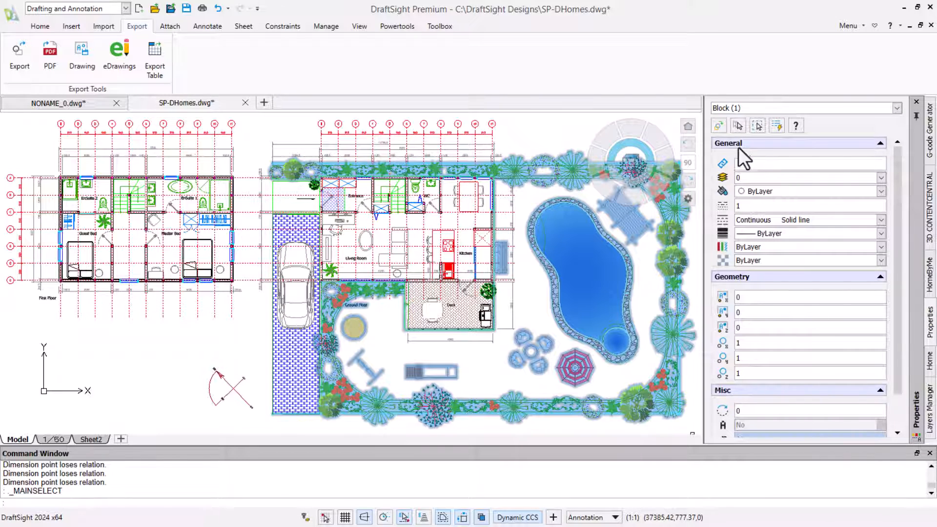
{"action": "mouse_move", "coordinate": [564, 164]}
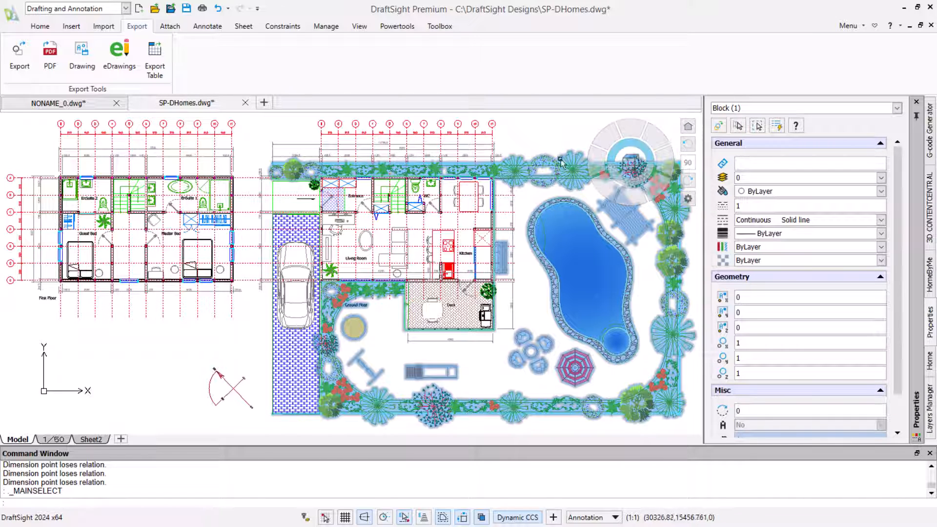